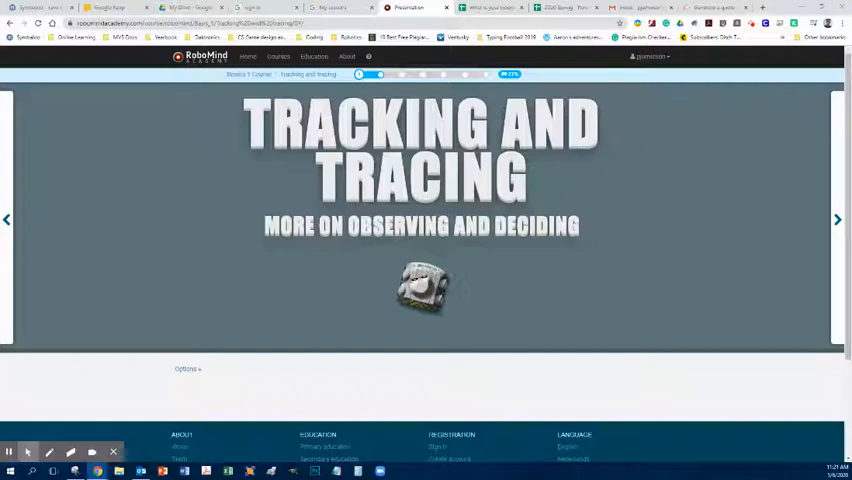
mouse_move(816, 210)
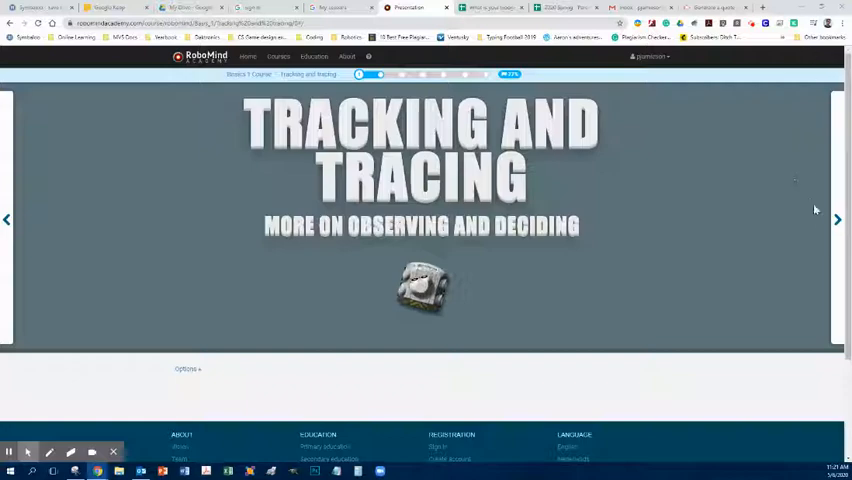
Step: Advance the slideshow from the Tracking and Tracing title slide to the Quiz slide
click(838, 220)
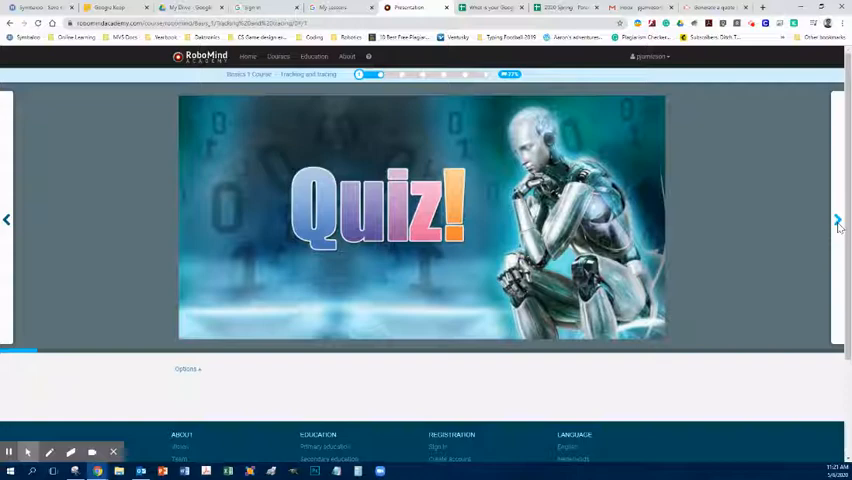
Step: Step through the sensor overview and leftIsBeacon example slides to the first Robo question
click(838, 220)
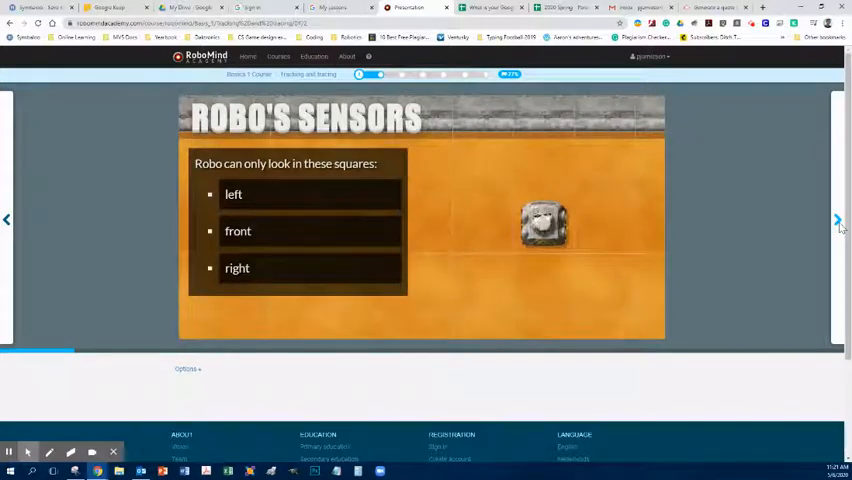
click(836, 218)
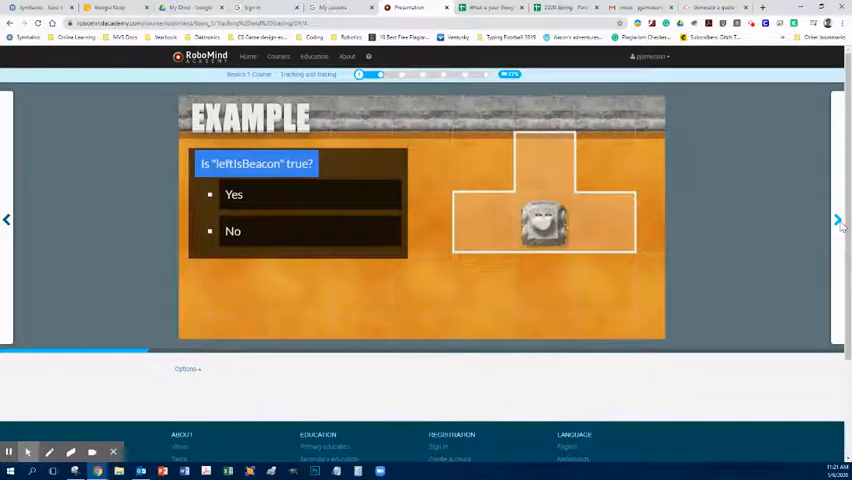
click(838, 220)
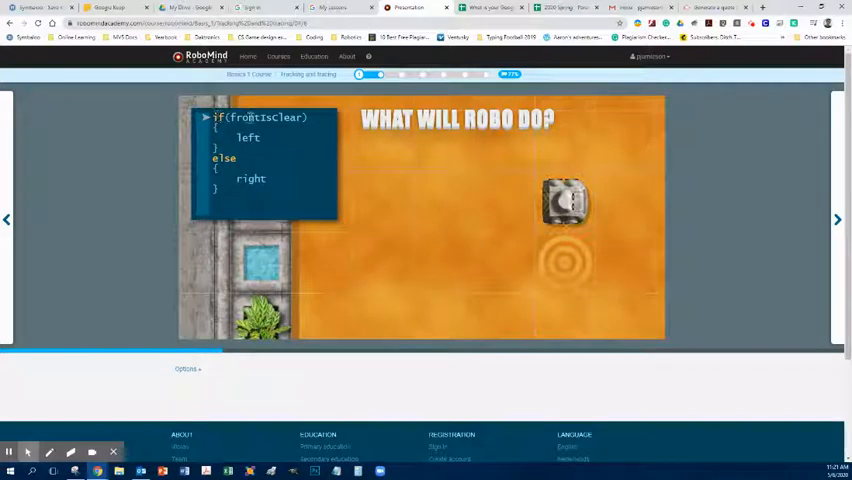
mouse_move(612, 196)
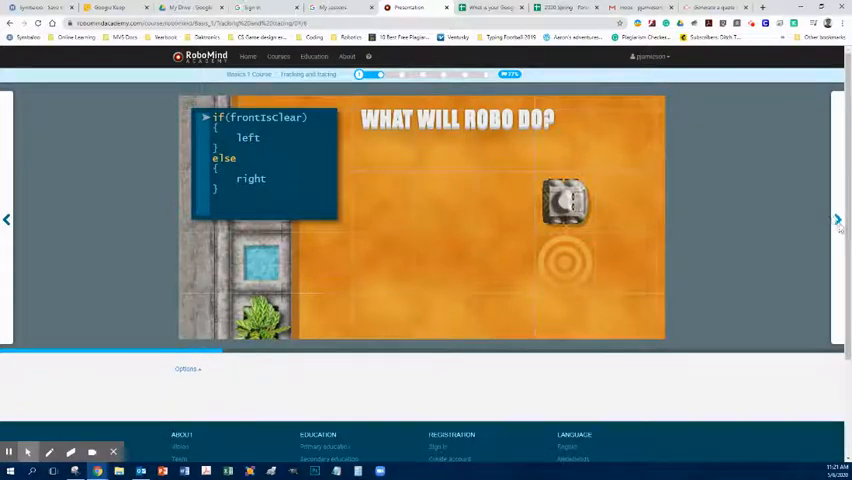
Step: Reveal the answers and move past the 'What will Robo do?' and leftIsBeacon questions
click(838, 220)
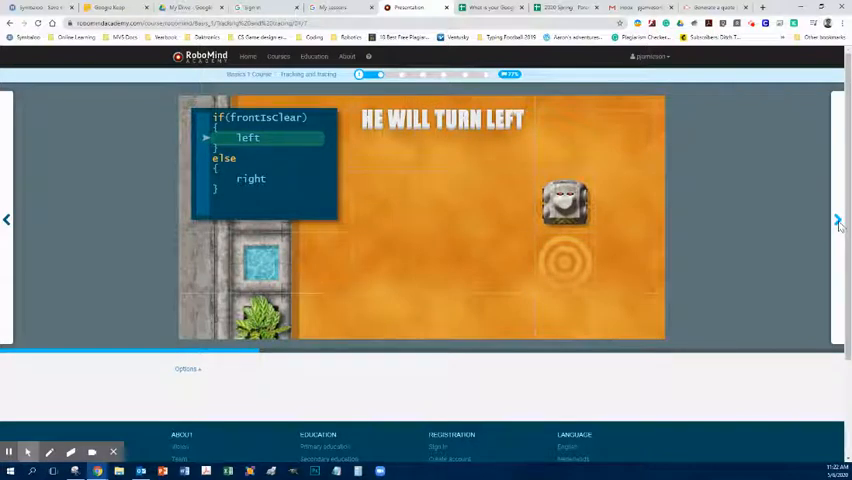
click(838, 220)
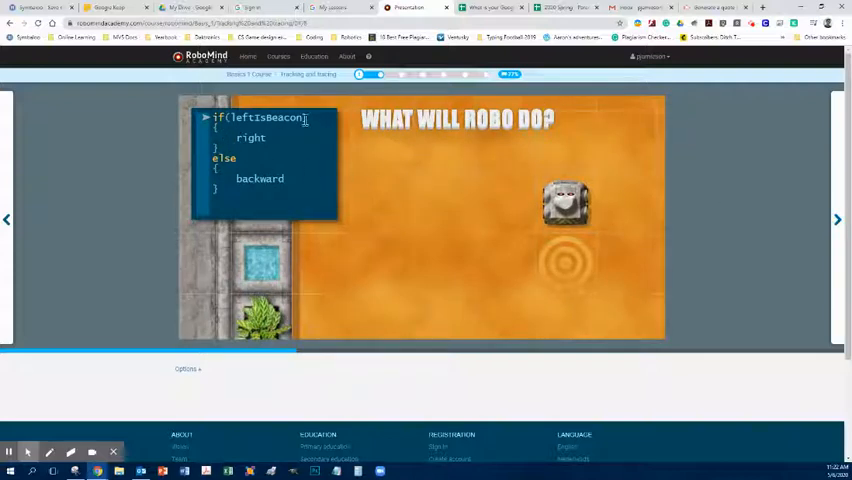
mouse_move(532, 204)
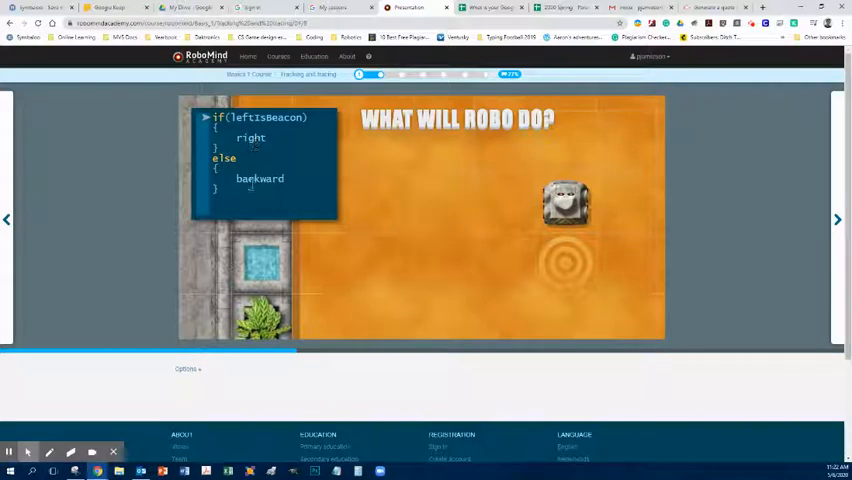
mouse_move(528, 220)
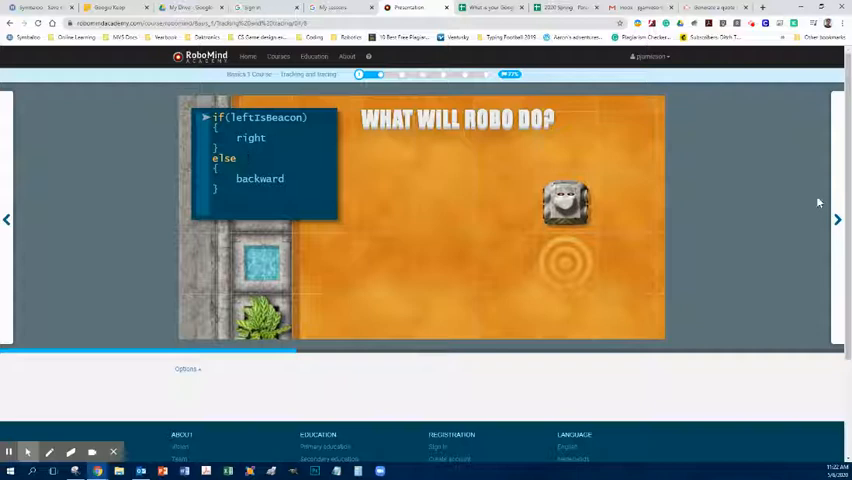
click(838, 220)
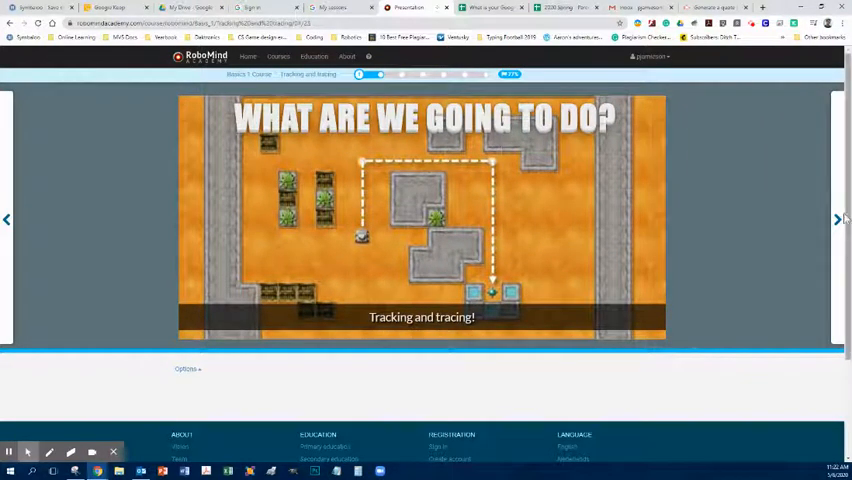
mouse_move(604, 164)
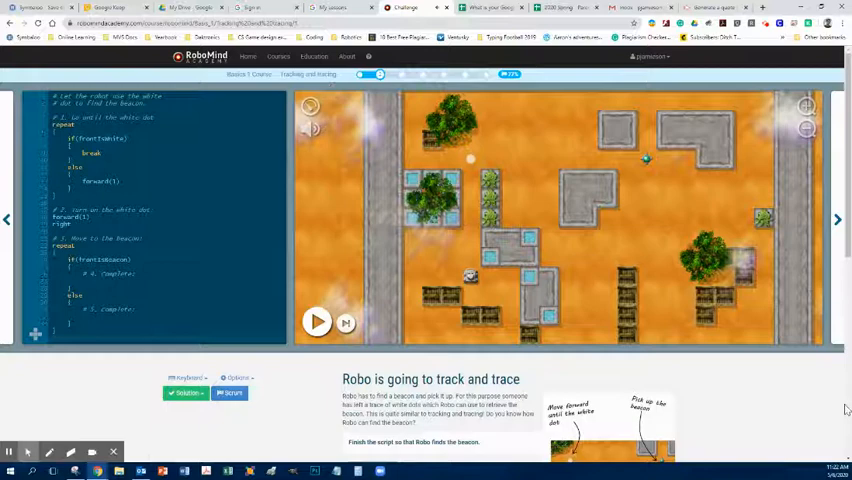
scroll(down, 3)
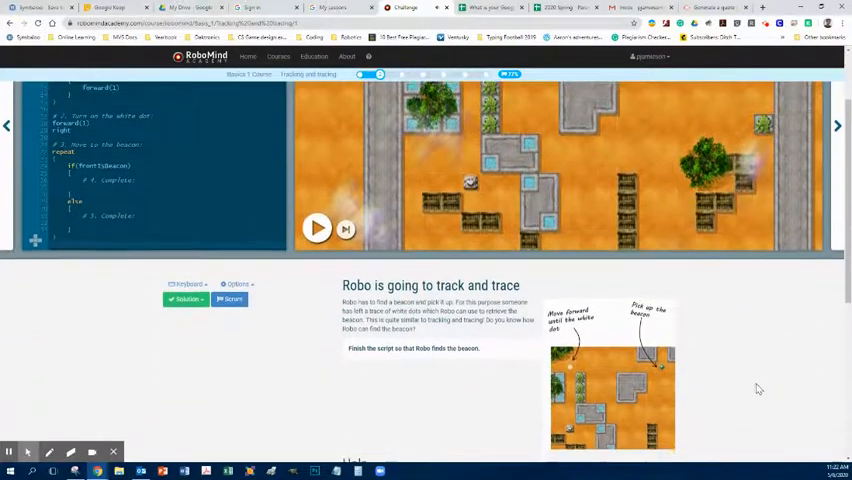
scroll(down, 3)
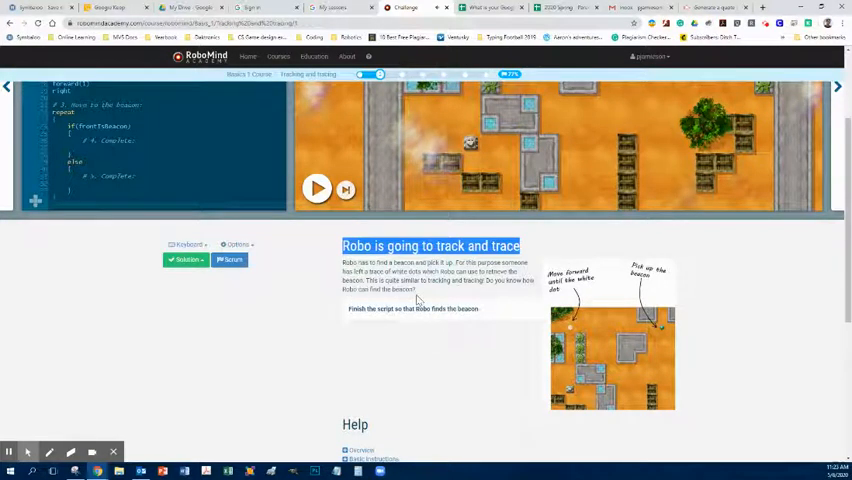
mouse_move(436, 356)
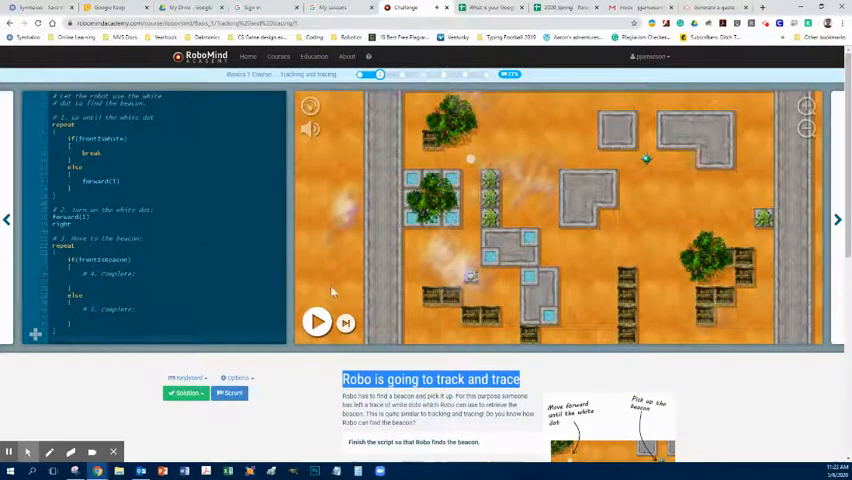
Step: Run the current script so Robo moves up along the white line
click(316, 322)
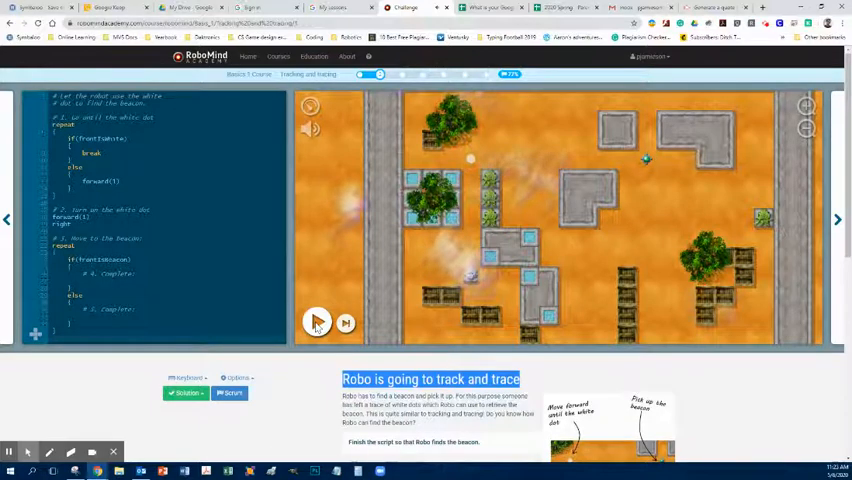
click(316, 322)
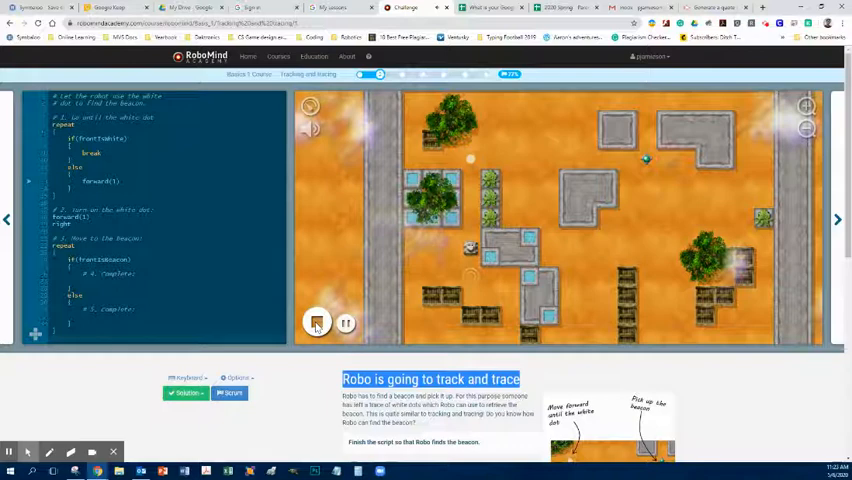
click(316, 322)
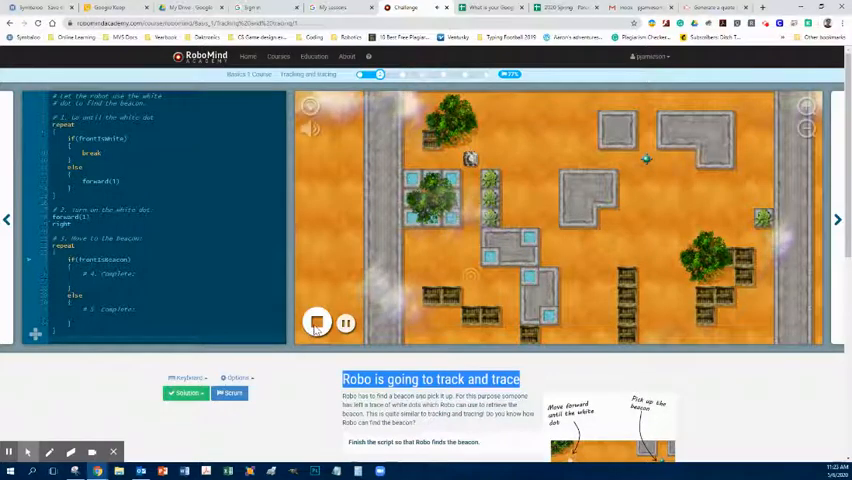
click(316, 322)
text(forward(1))
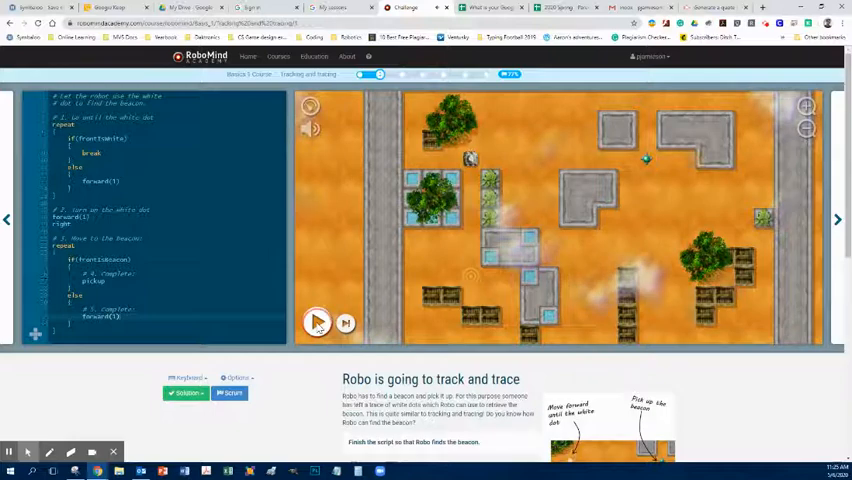
Step: Run the revised script so Robo follows the white dots toward the upper-right corner
click(316, 322)
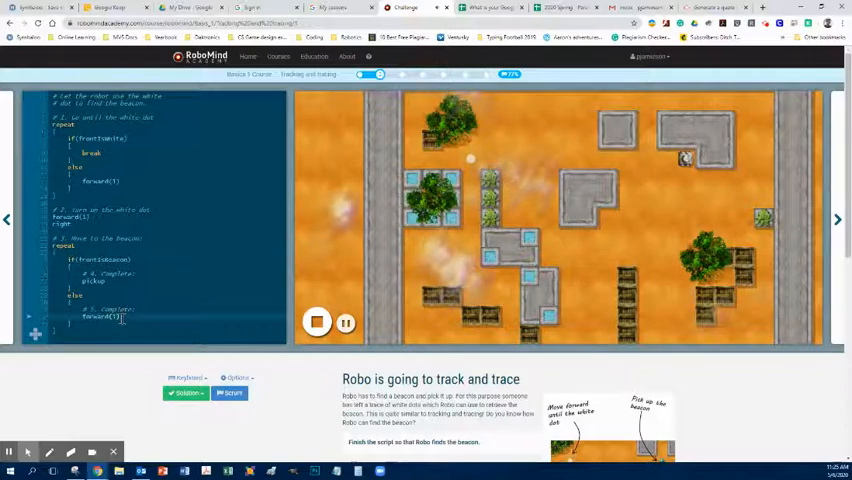
Step: Stop the run and scroll to the find-the-beacon block to add conditional lines
click(316, 320)
text(stop)
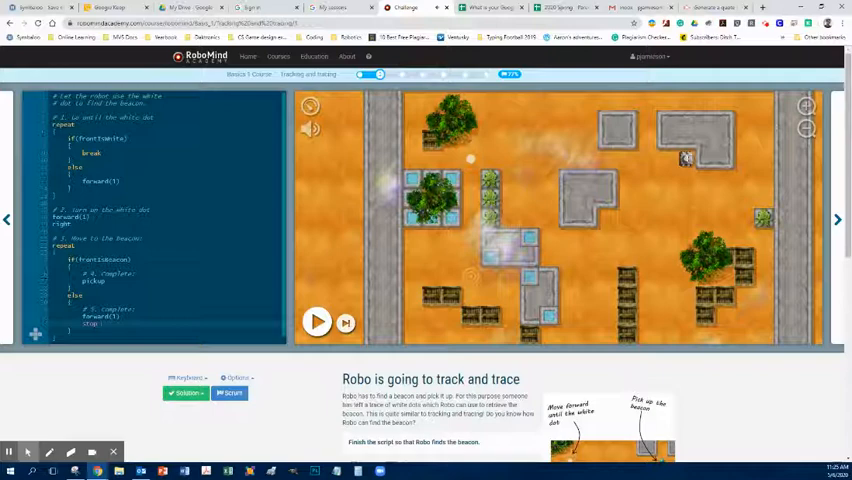
scroll(down, 3)
text(end)
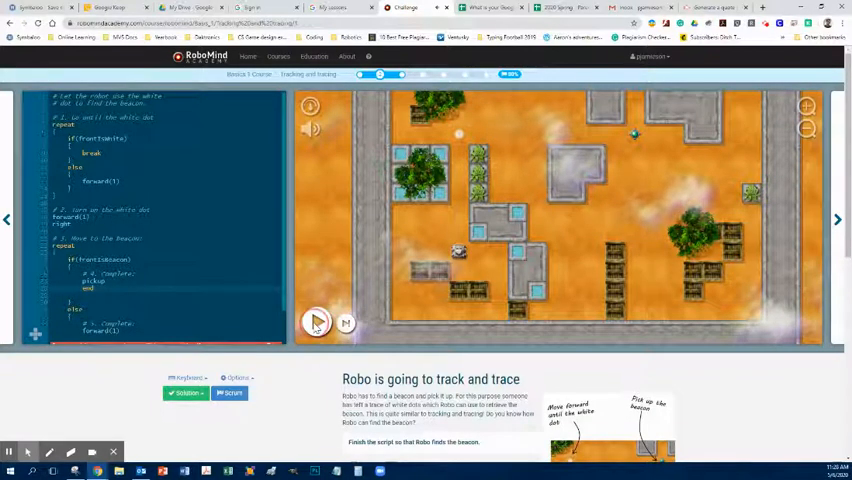
Step: Run the finished script so Robo reaches the beacon and the end message shows
click(316, 322)
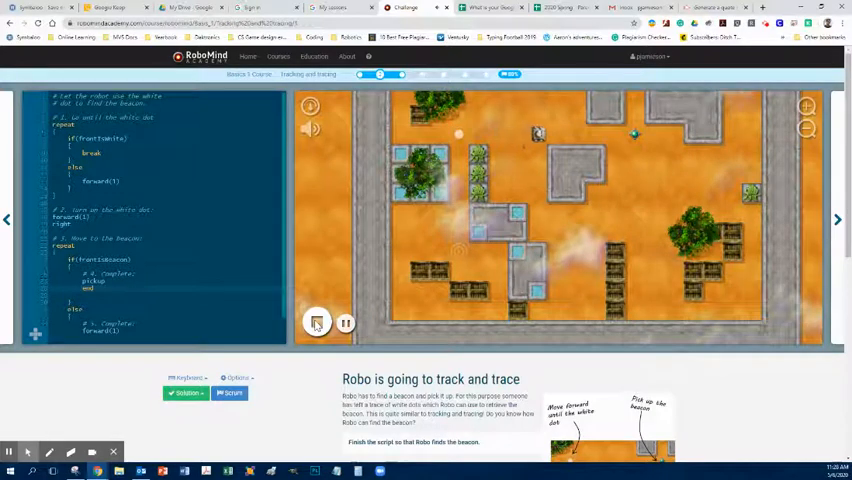
click(316, 322)
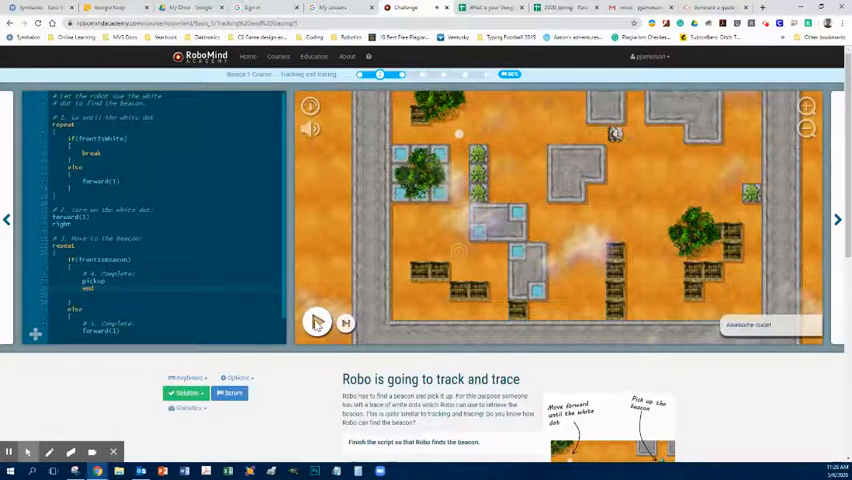